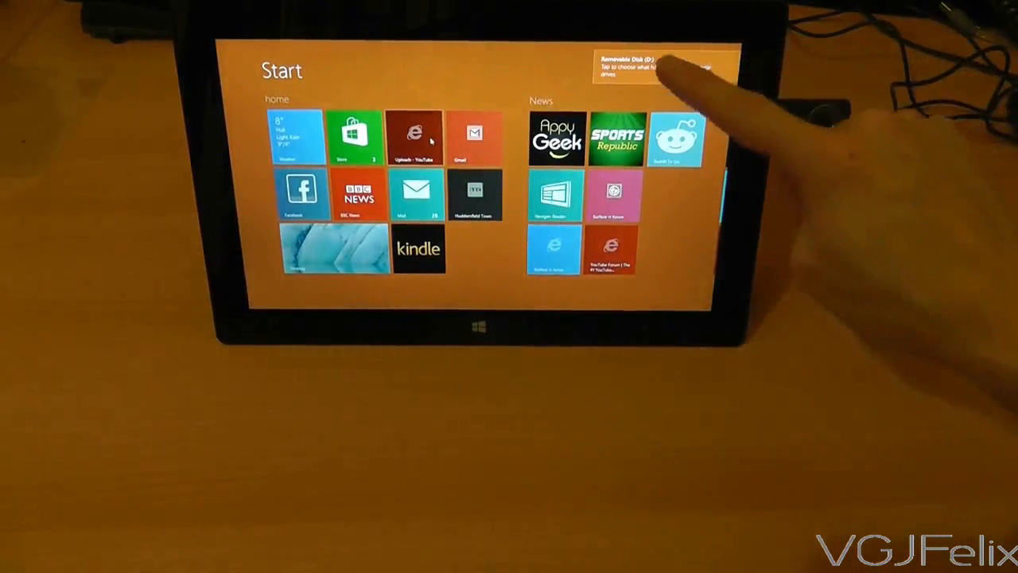
Tap the Removable Disk (D:) alert to choose viewing its pictures
left_click(657, 68)
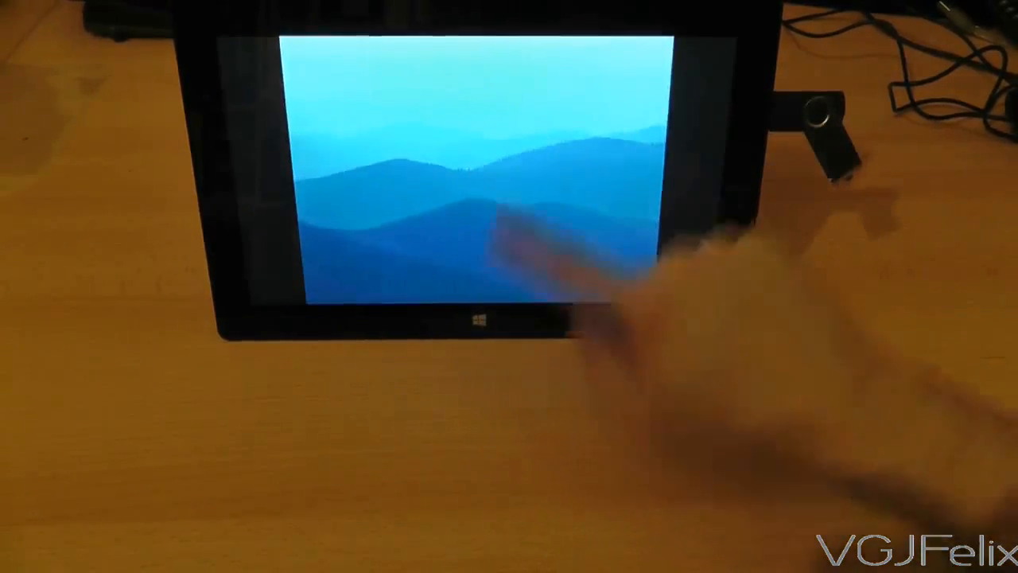
Leave the Photos app for the desktop Explorer window on Removable Disk (D:) > pictures
left_click(476, 322)
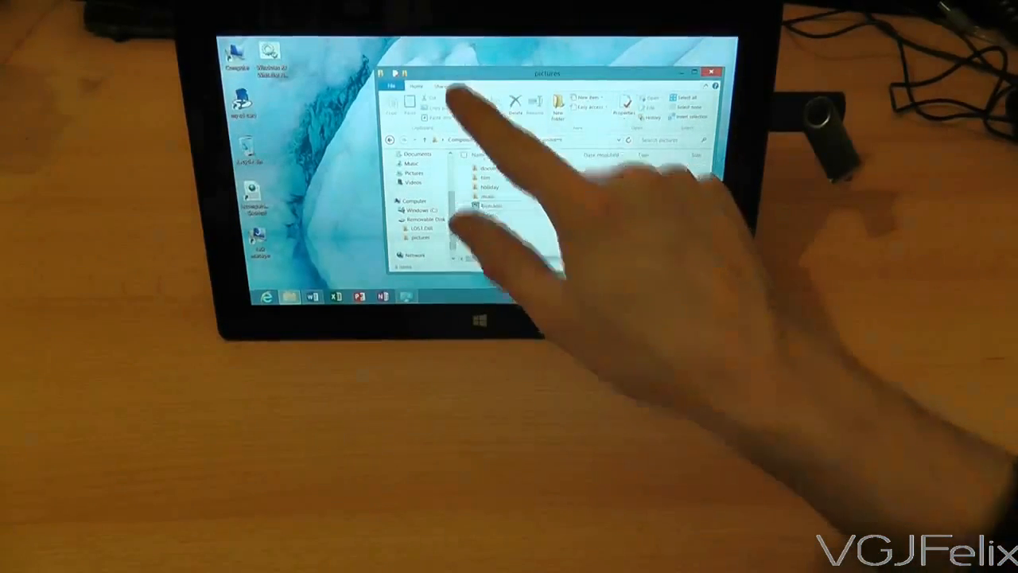
Switch the pictures folder view to Extra large icons from the View ribbon
left_click(463, 86)
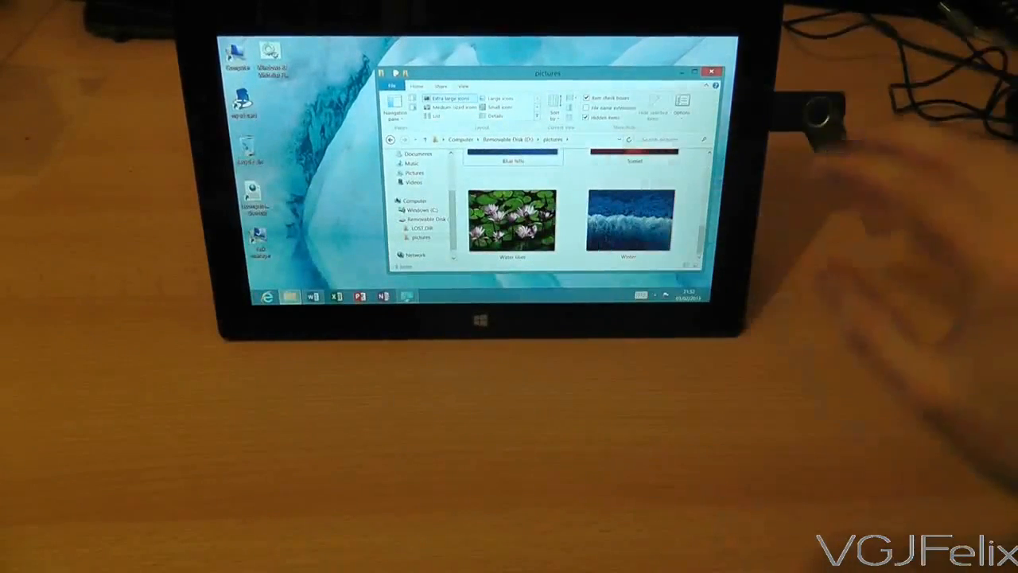
left_click(710, 72)
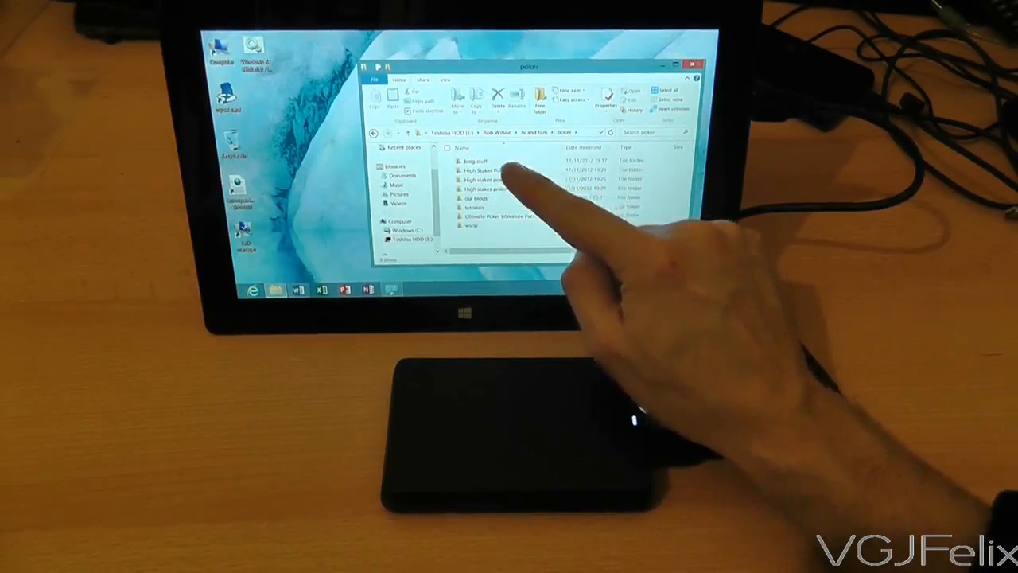
Open the High Stakes Poker Season 1 folder and play one episode video
double_click(486, 169)
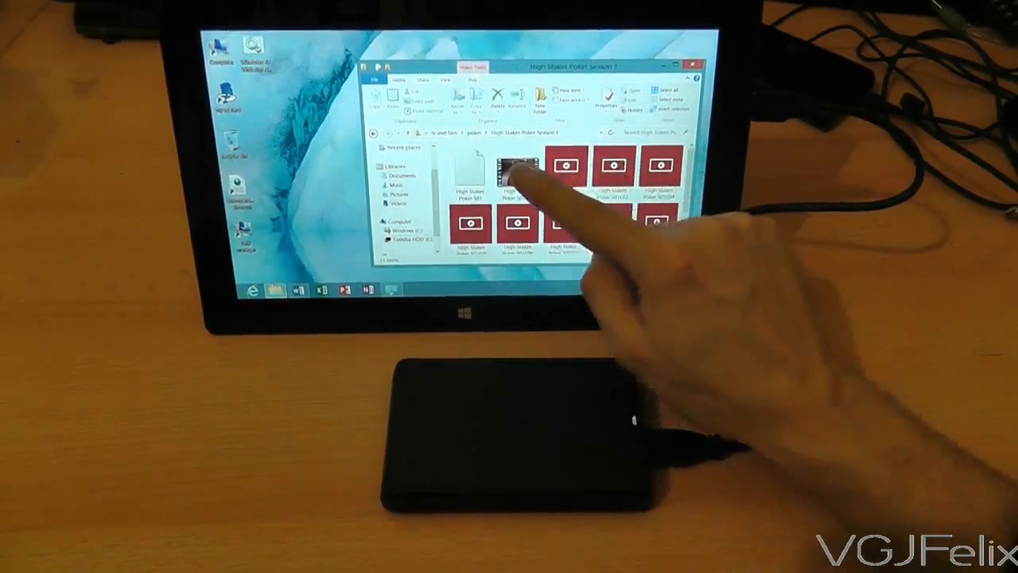
double_click(505, 168)
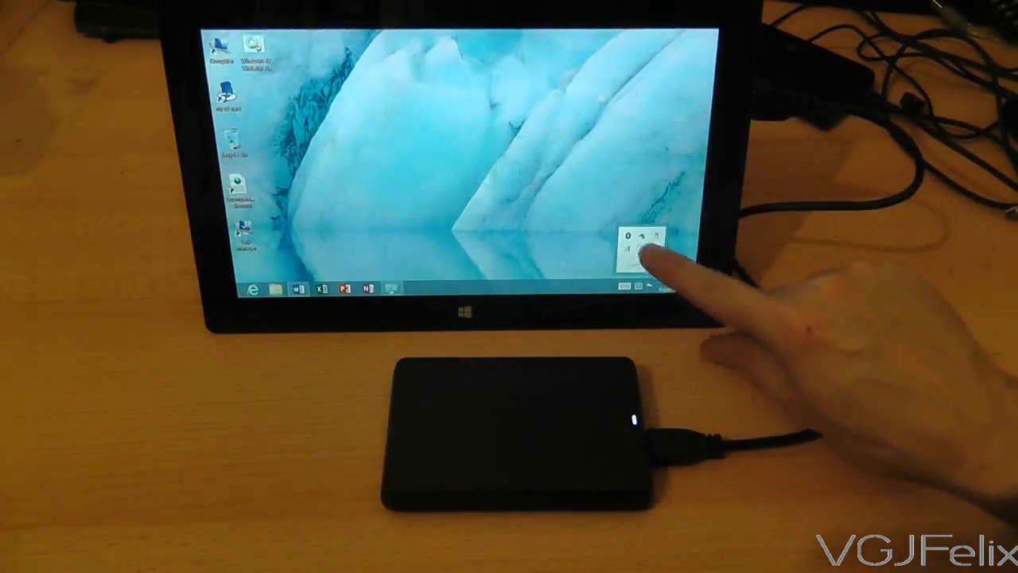
Attempt to eject the USB Mass Storage Device and dismiss the device-in-use warning
left_click(630, 236)
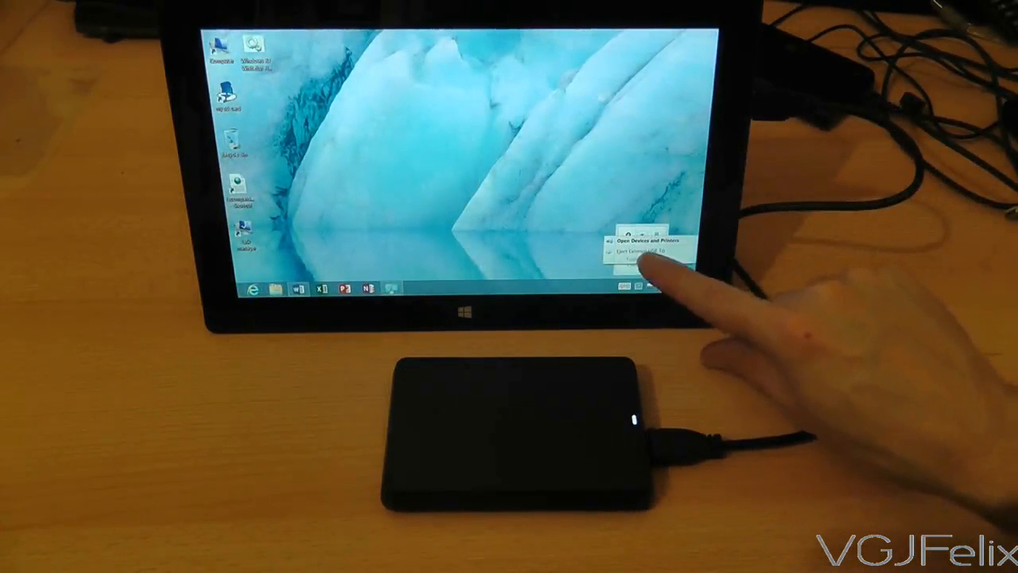
left_click(633, 254)
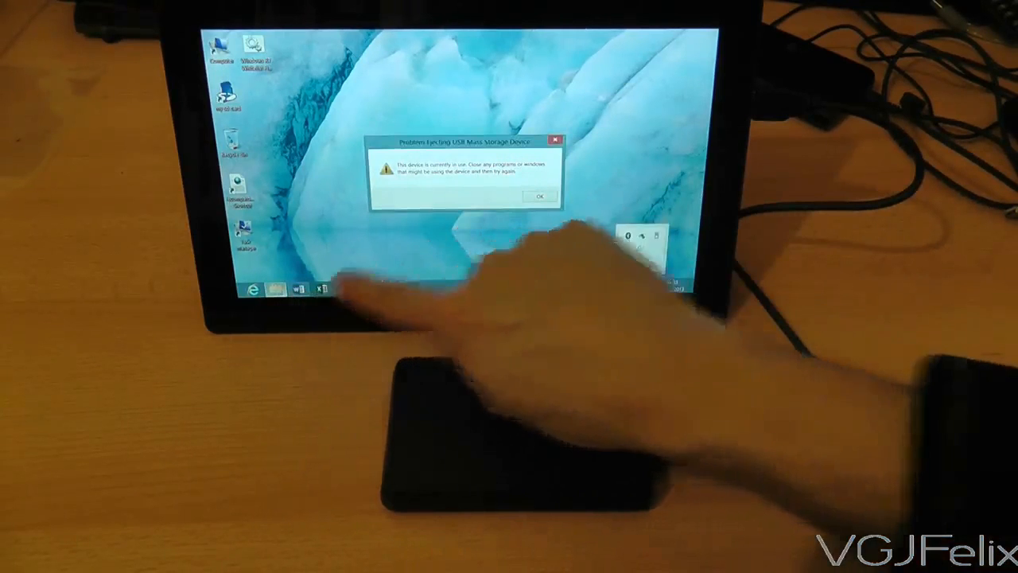
left_click(540, 197)
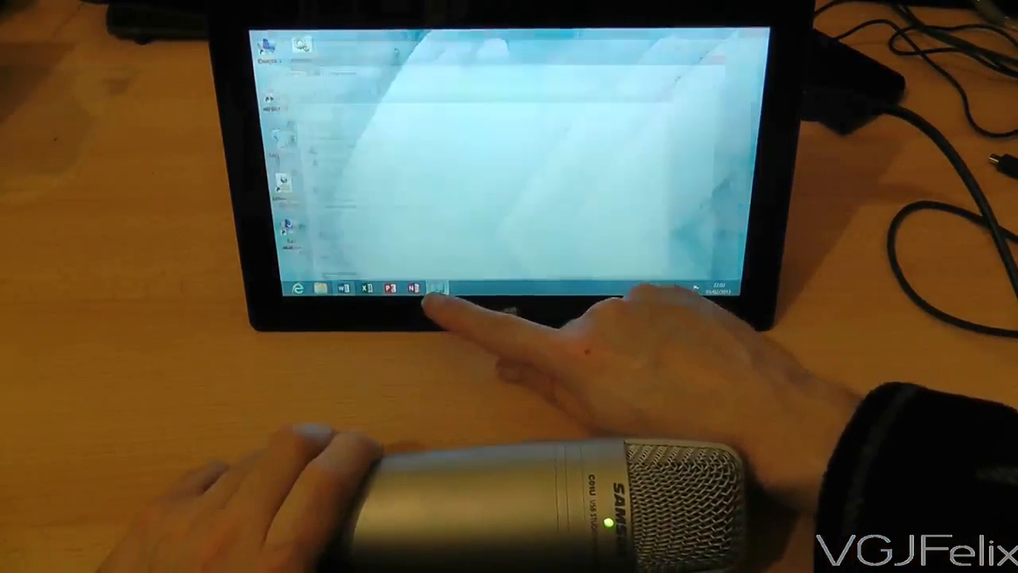
Start the Microphone Setup Wizard, choose Other as microphone type, and advance
left_click(414, 288)
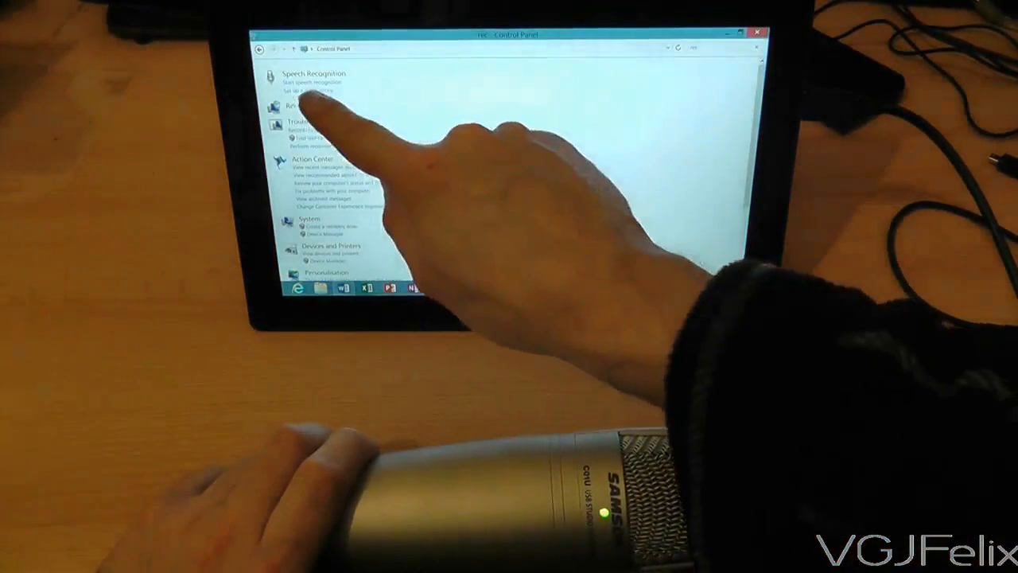
left_click(306, 91)
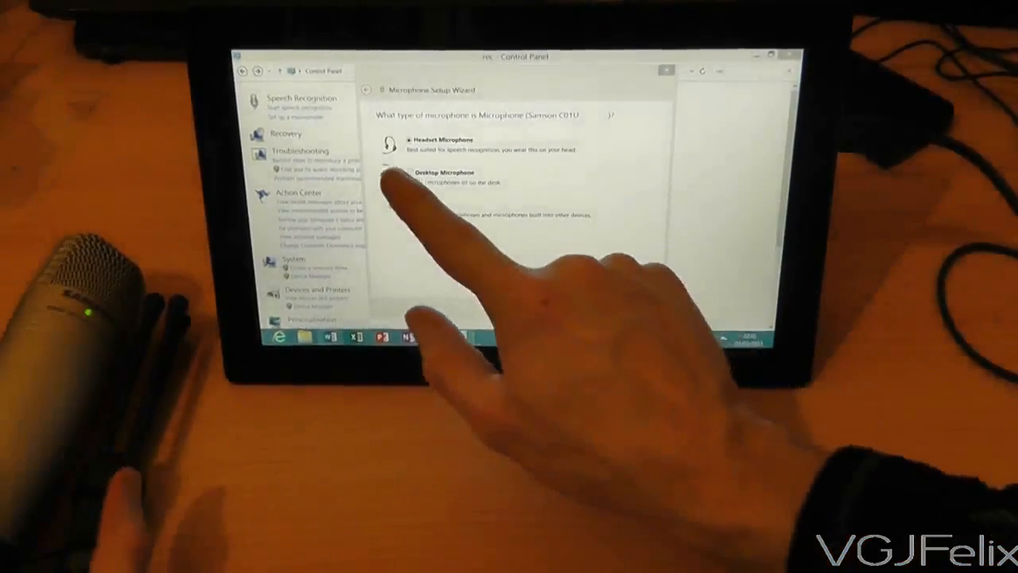
left_click(410, 187)
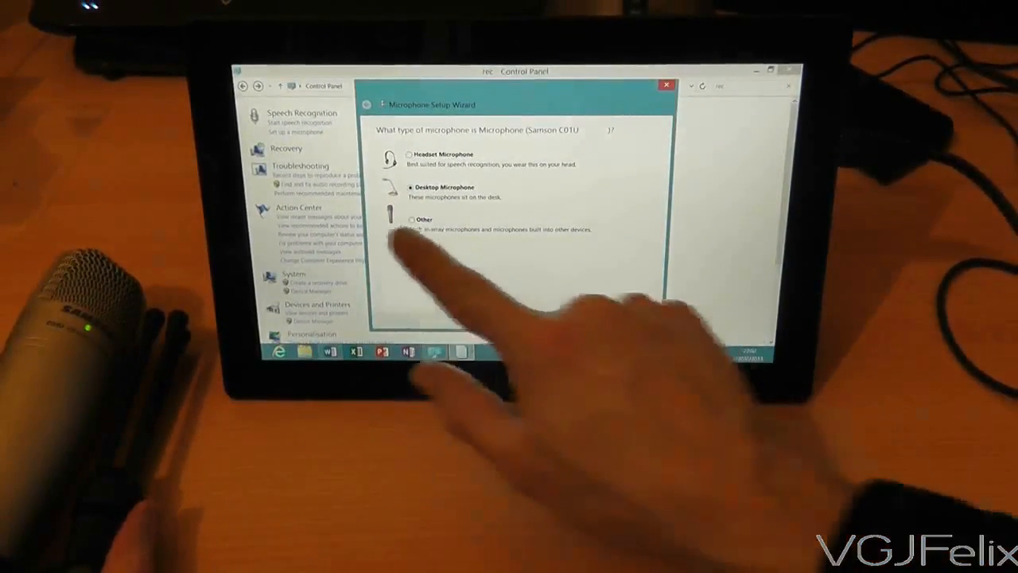
left_click(410, 219)
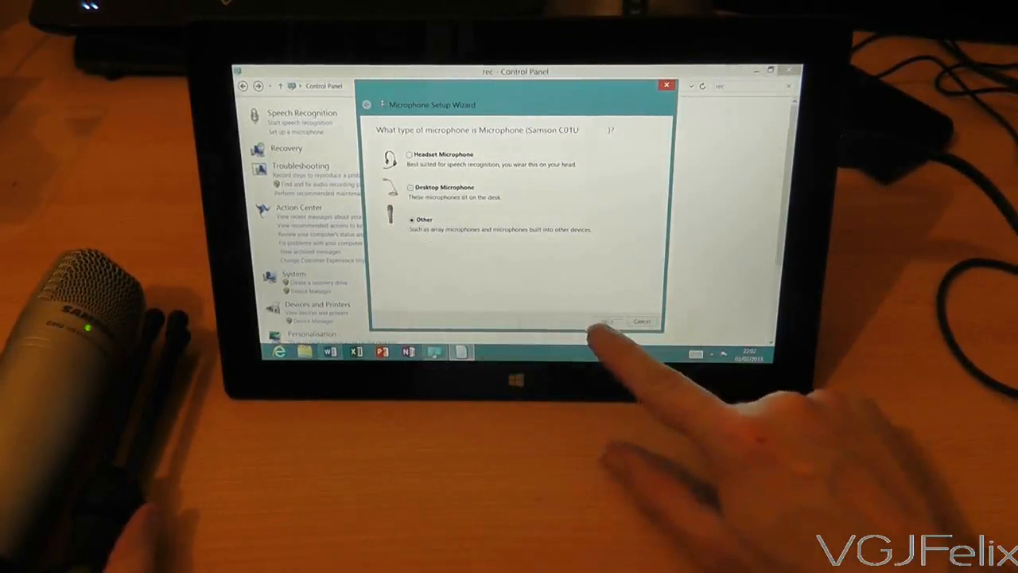
left_click(614, 321)
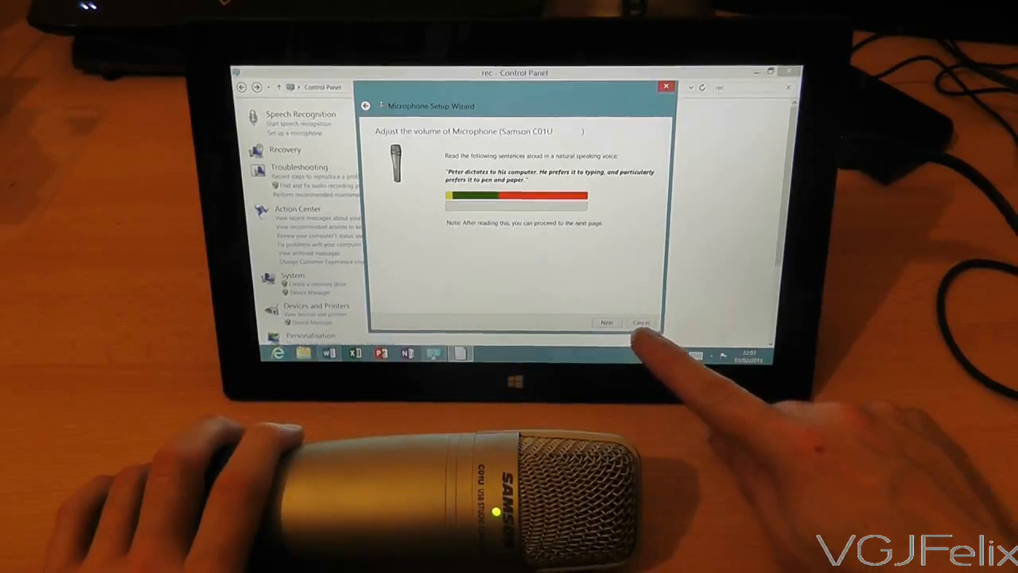
Cancel the Microphone Setup Wizard after checking the Samson microphone level
left_click(640, 322)
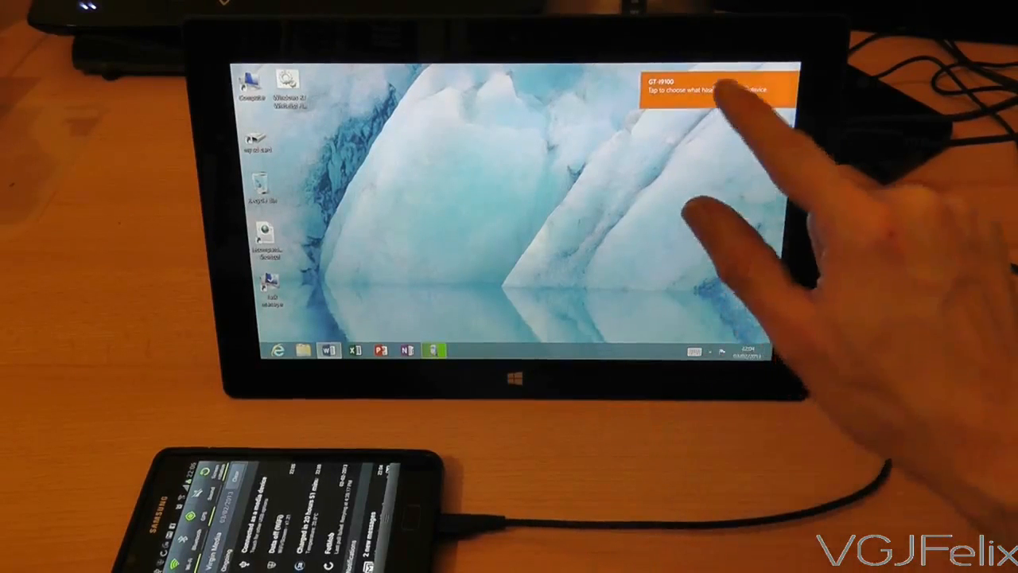
Open the GT-I9100 from its notification and scroll through its Phone storage folders
left_click(716, 88)
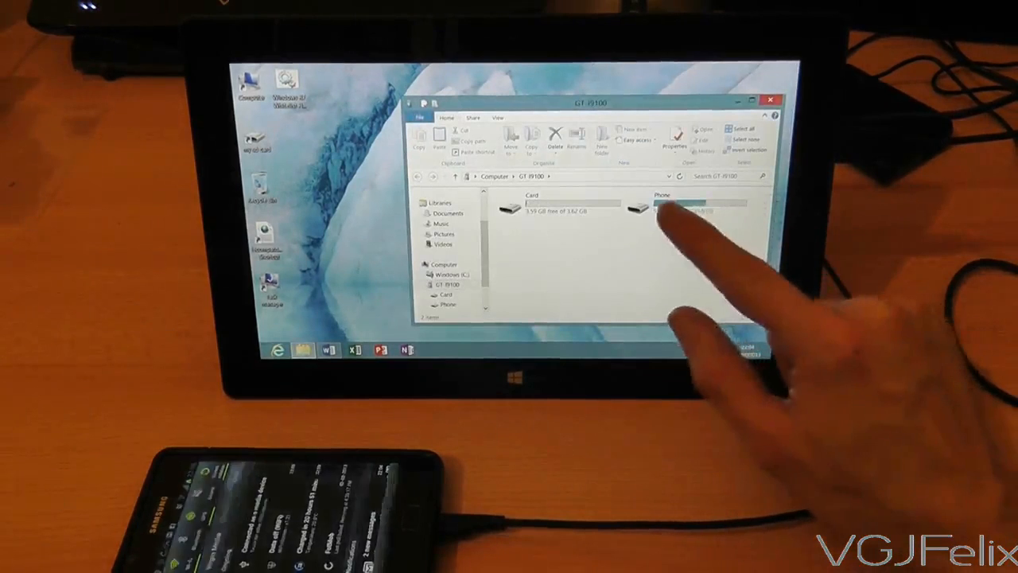
double_click(662, 205)
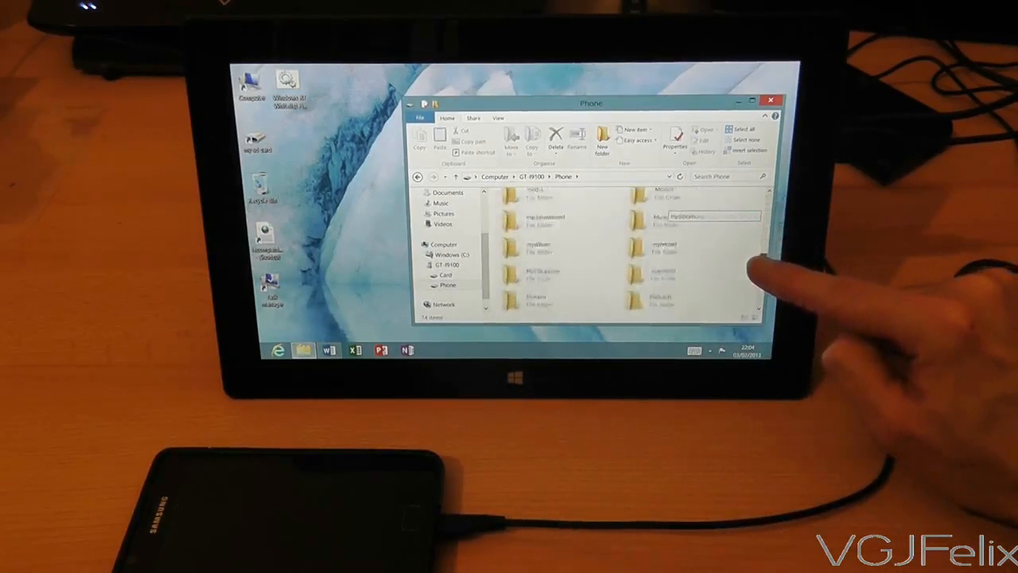
scroll("down", 3)
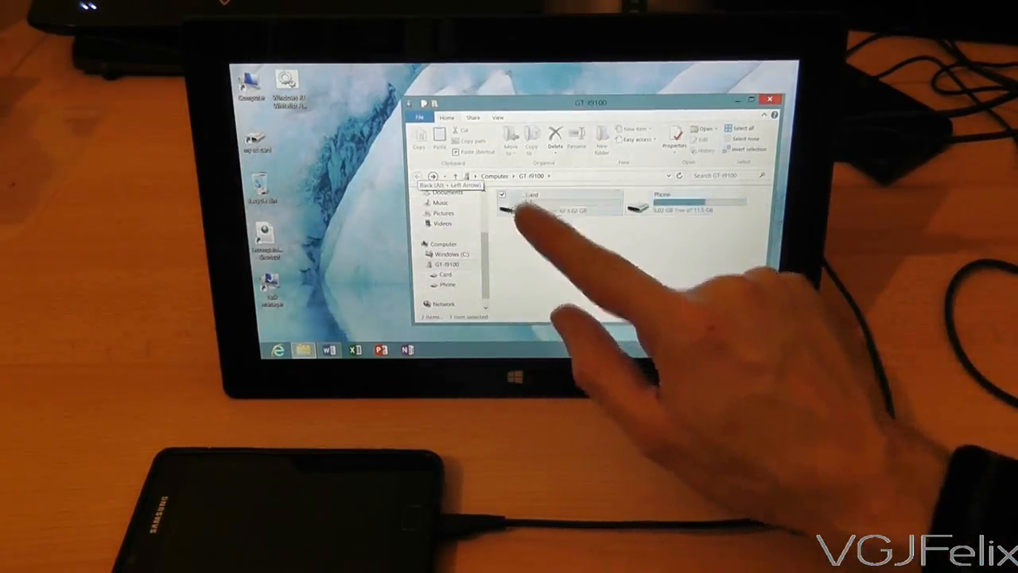
Open the phone's Card storage to view JPG photos, then close File Explorer
double_click(533, 199)
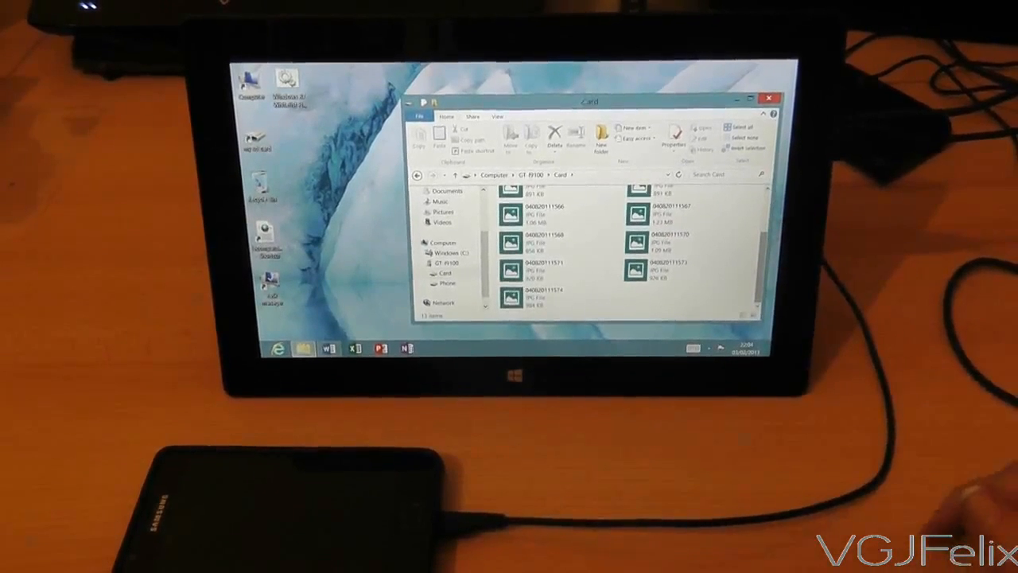
left_click(769, 97)
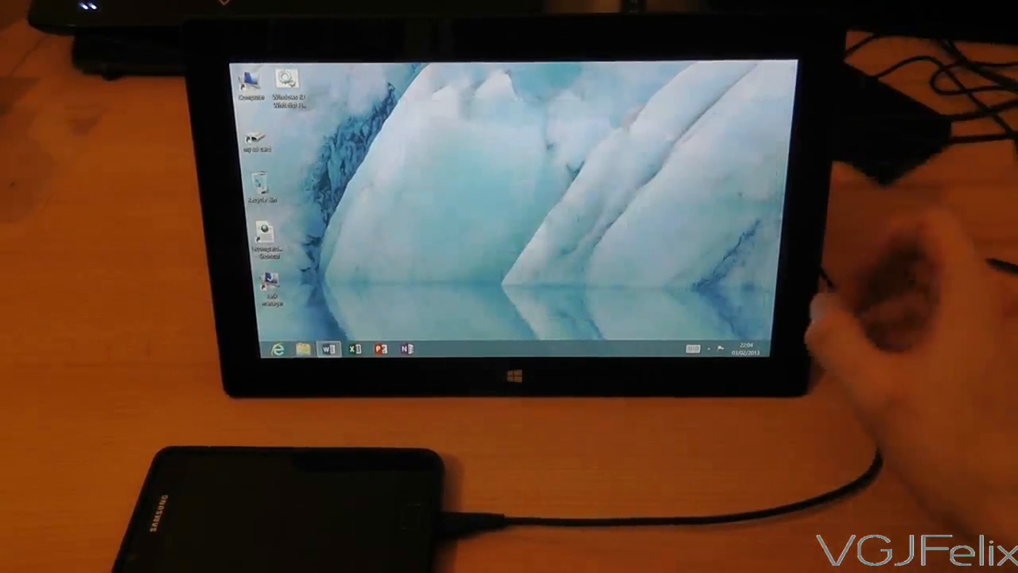
left_click(693, 348)
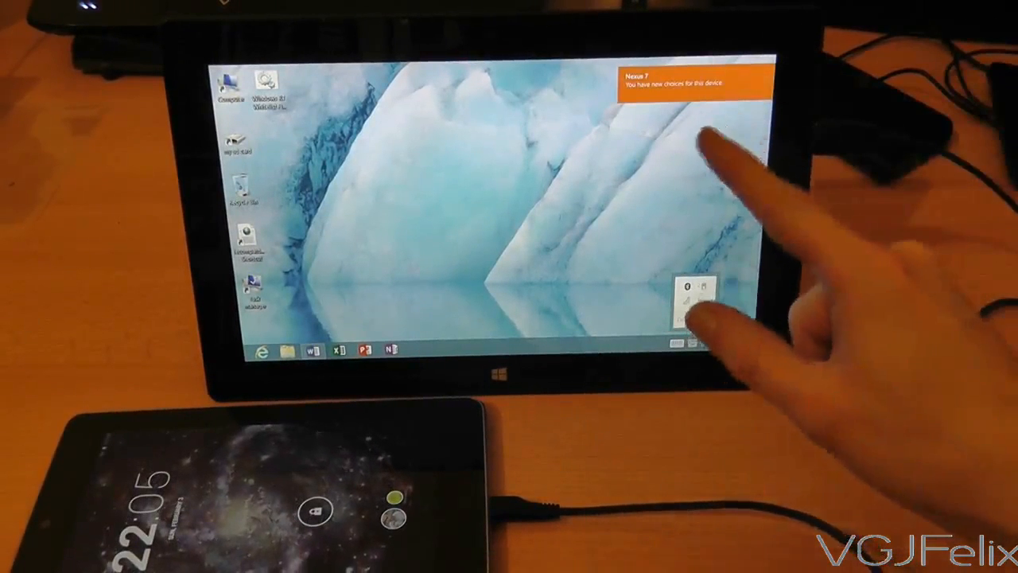
Open the Nexus 7 from its autoplay notice to view its 9.37 GB-free storage
left_click(688, 84)
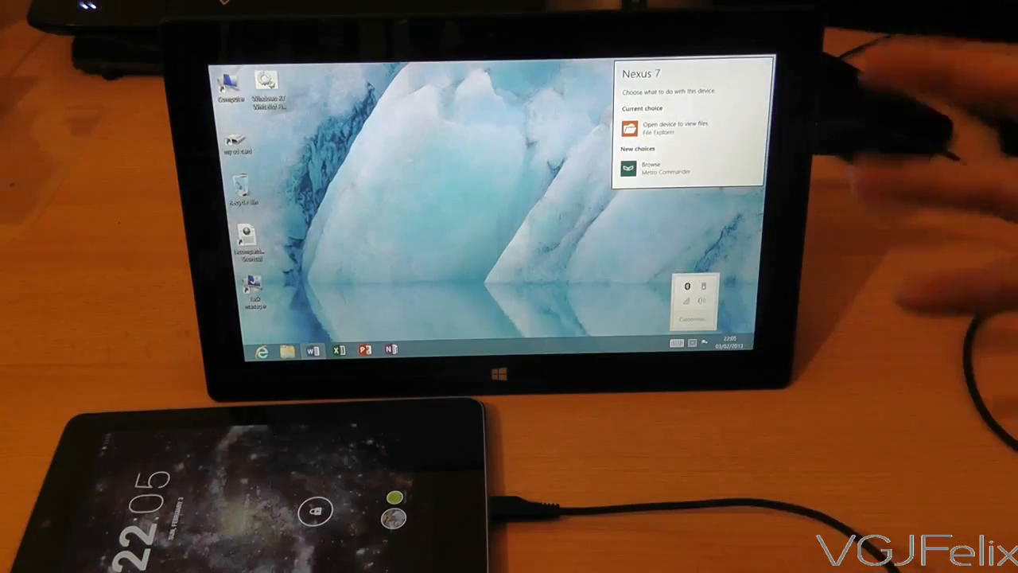
left_click(673, 127)
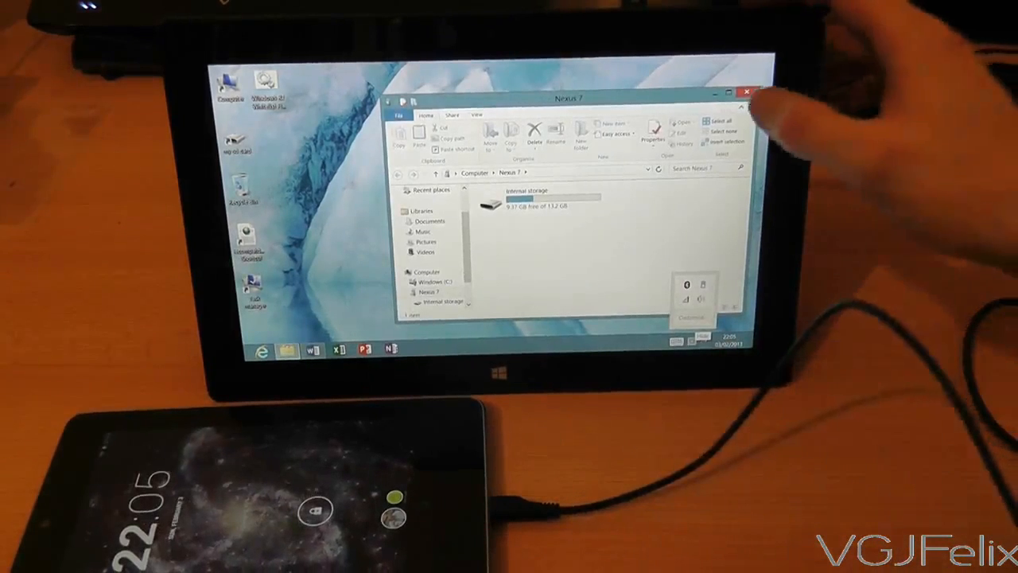
left_click(747, 90)
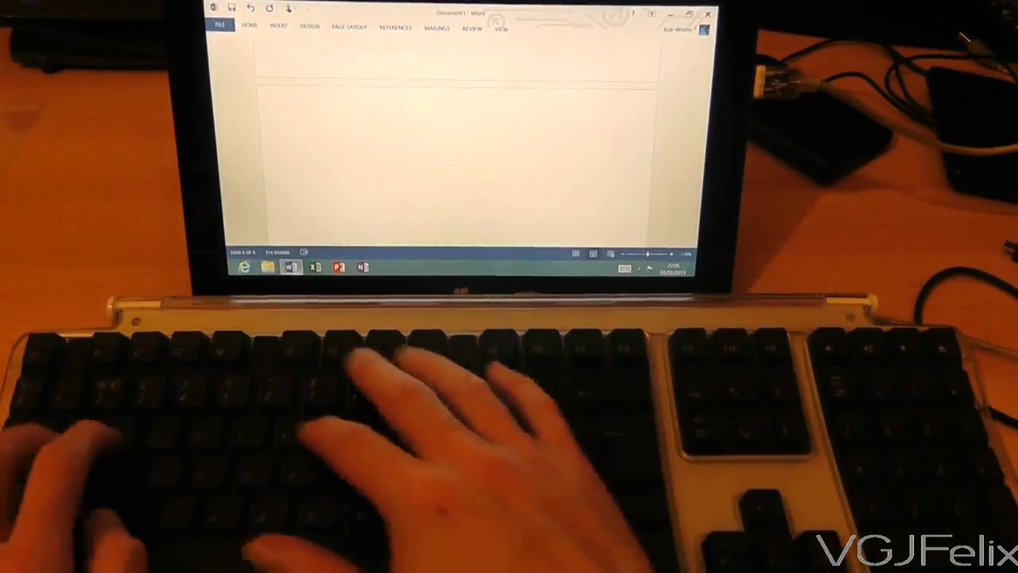
Type 'This keyboard' into the blank Word page on the USB keyboard
type("This keryb")
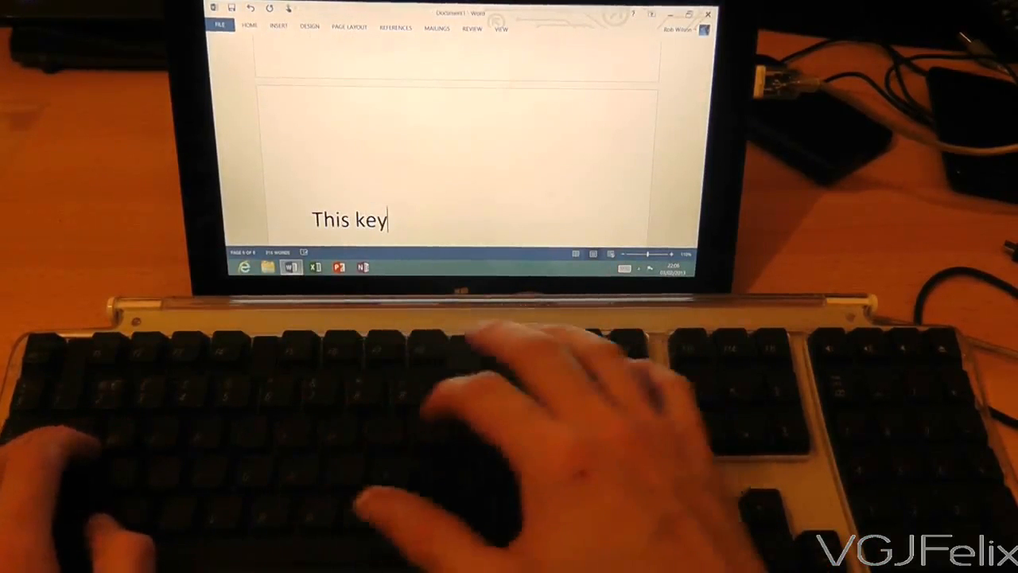
type("board is workin")
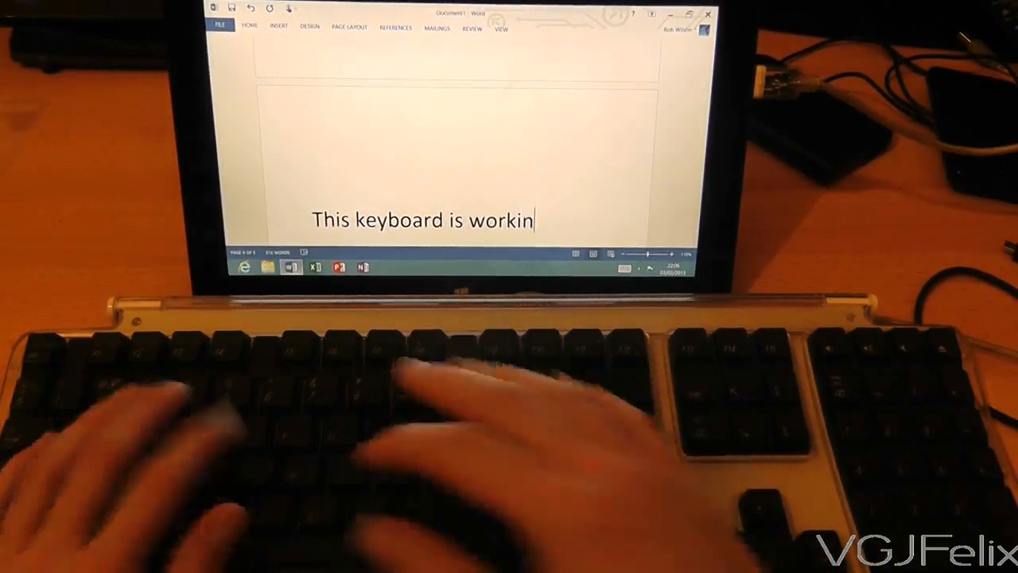
type("g")
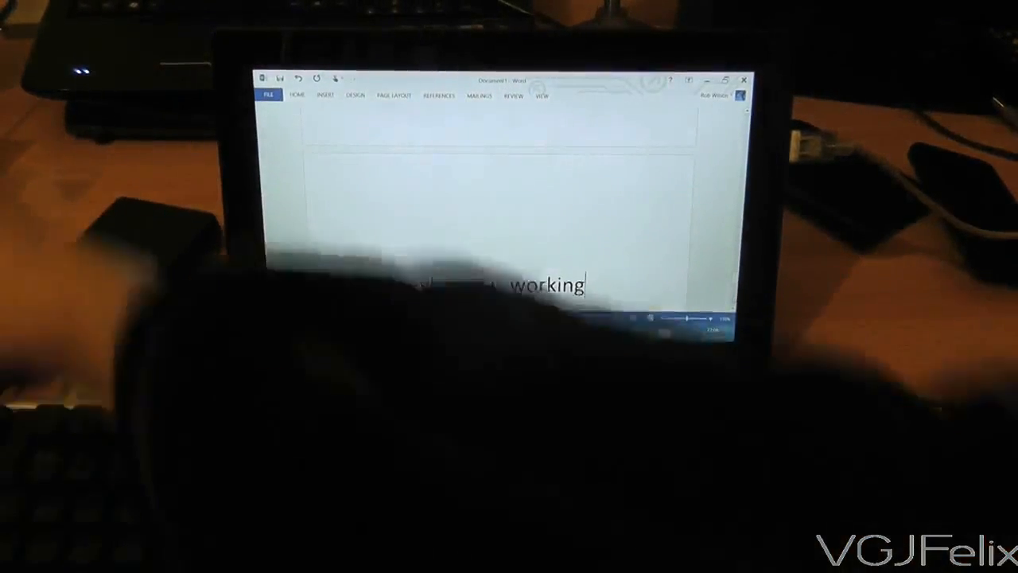
type("is")
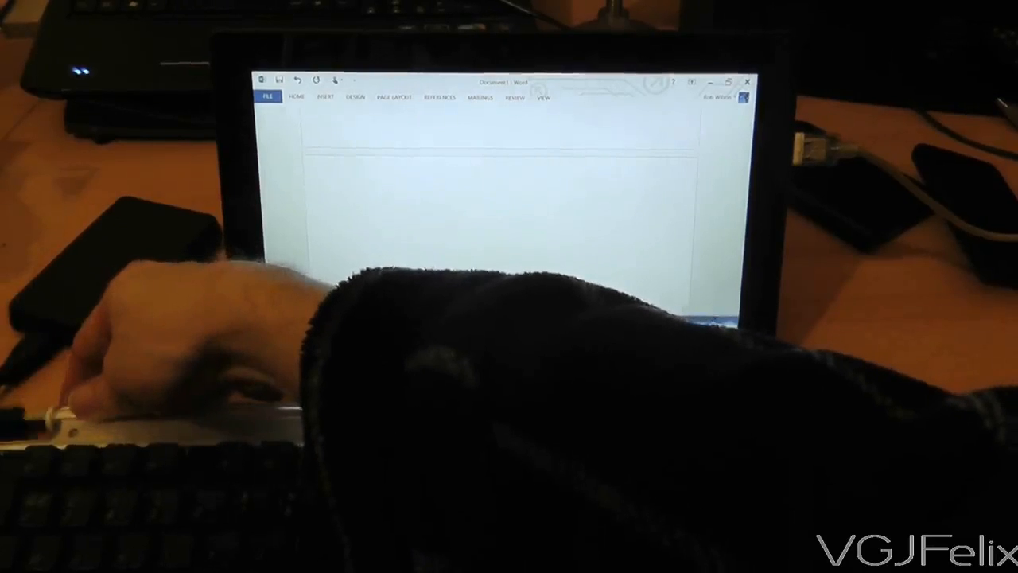
Type 'is working' to finish the test sentence in Word
type("is working")
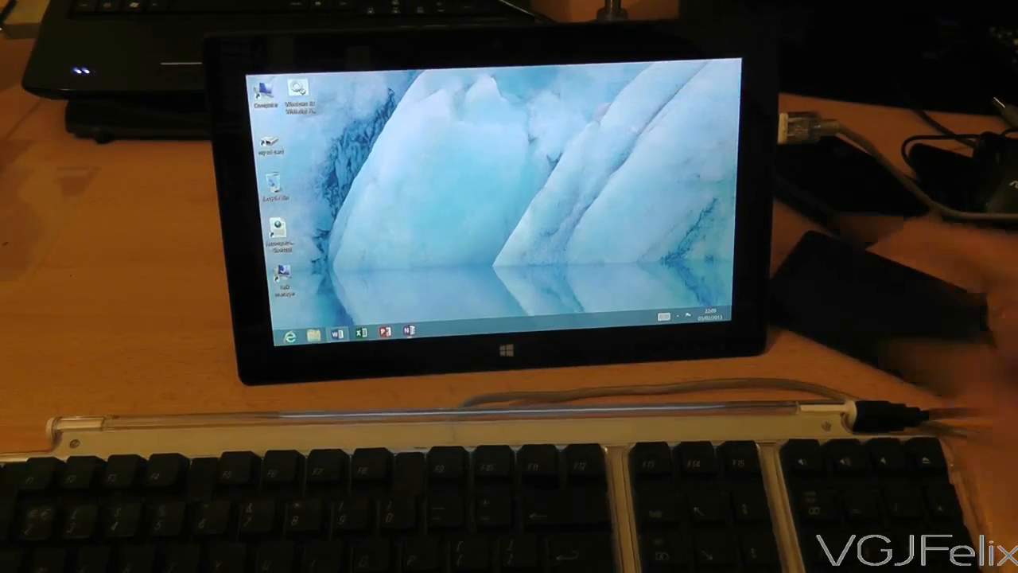
Type 'This keyboard is working' followed by 'lasgm' on the USB keyboard
type("This keyboard is working")
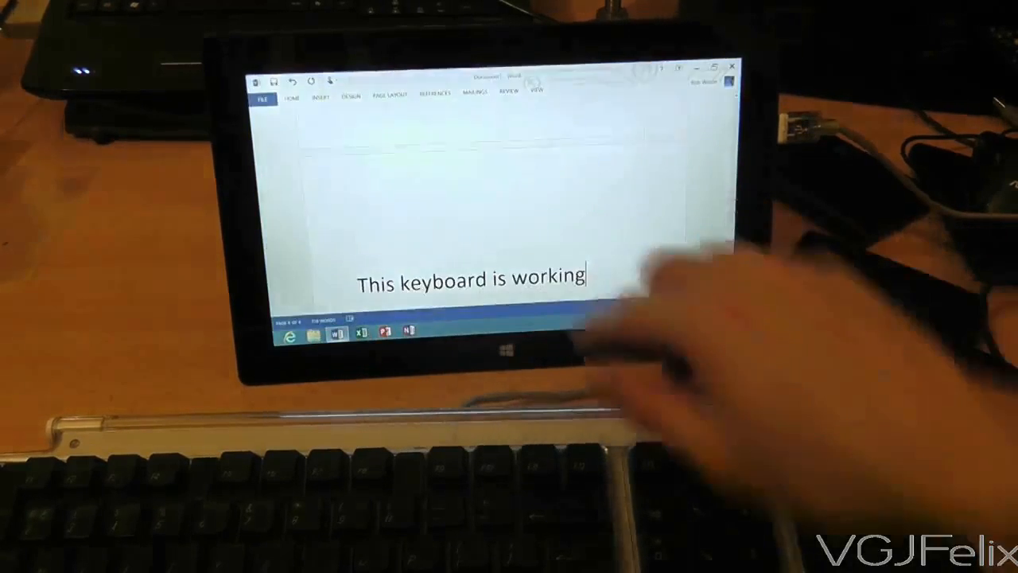
type("lasgm")
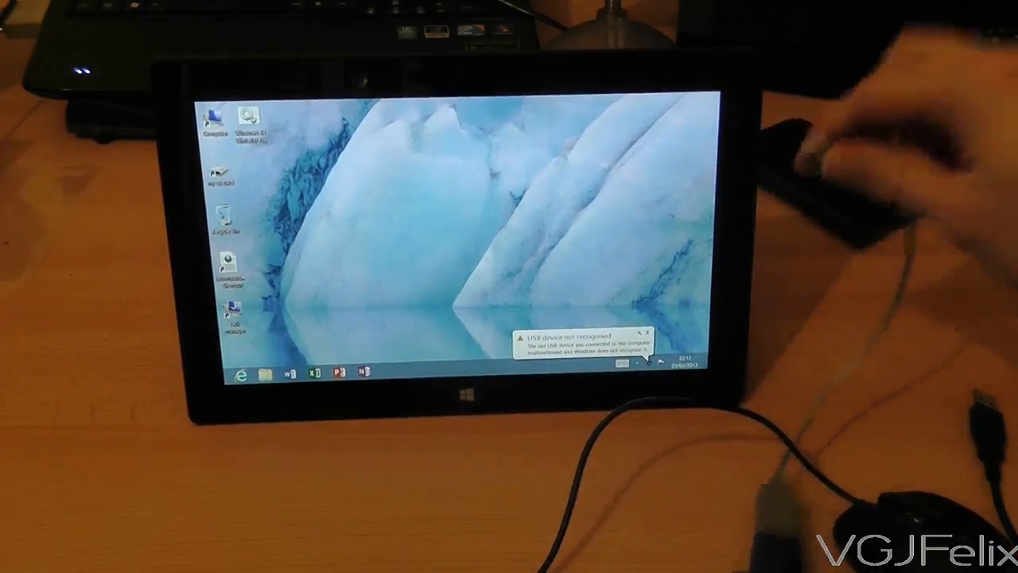
Close the 'USB device not recognised' notification balloon
left_click(646, 333)
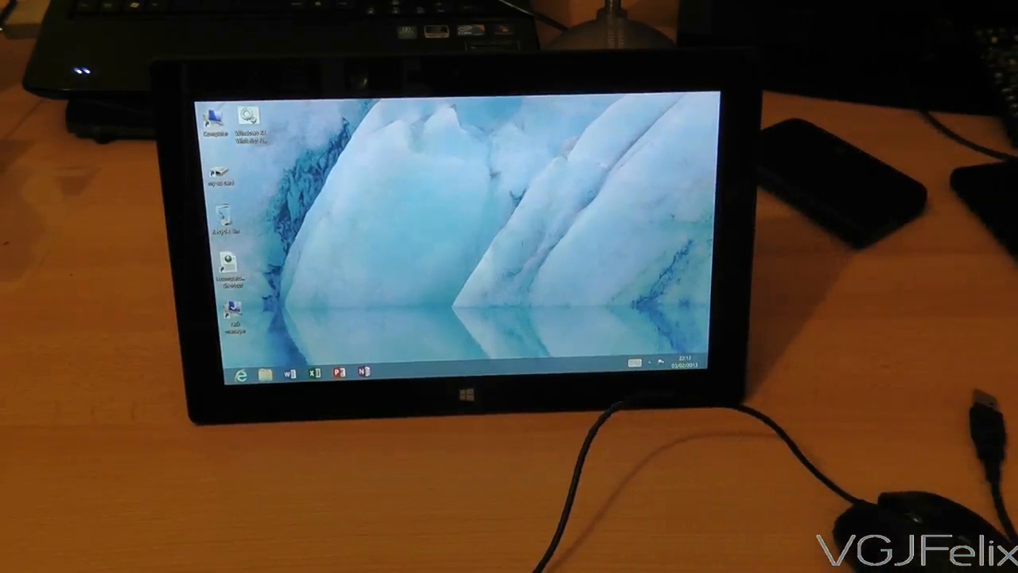